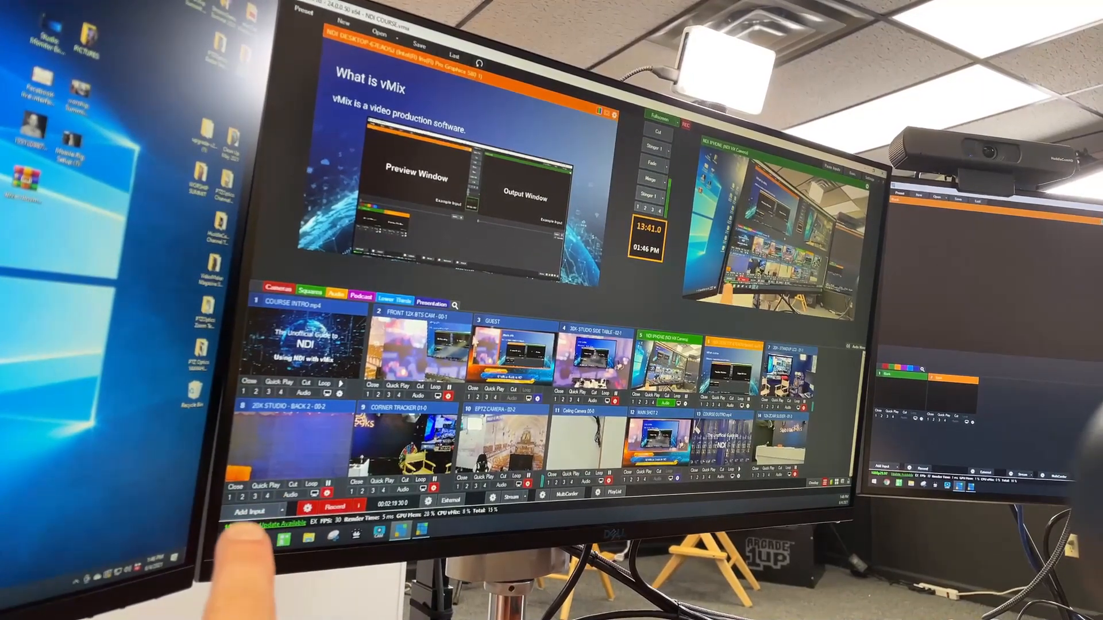
# Show the NDI Discovery in vMix slide full screen, then leave the slideshow.
pyautogui.click(250, 508)
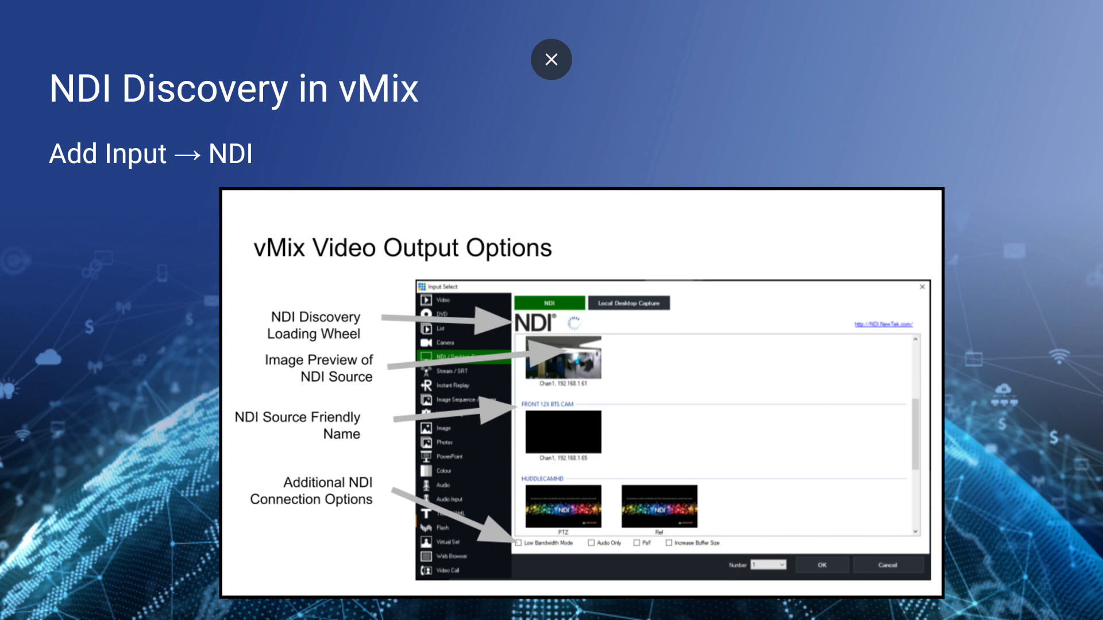
pyautogui.moveTo(550, 59)
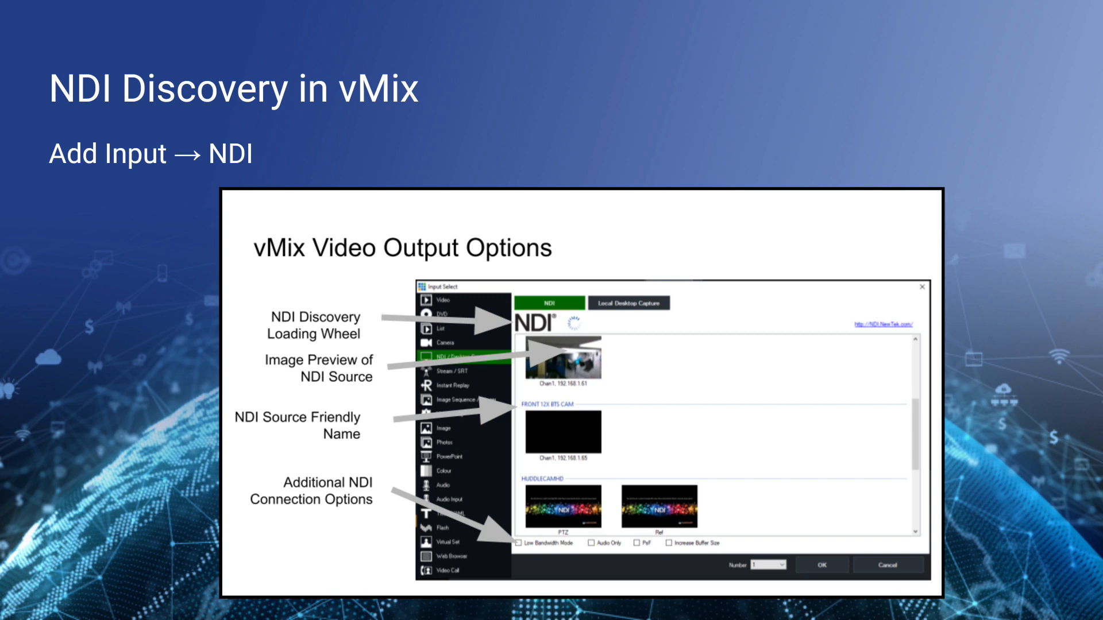
pyautogui.press('Right')
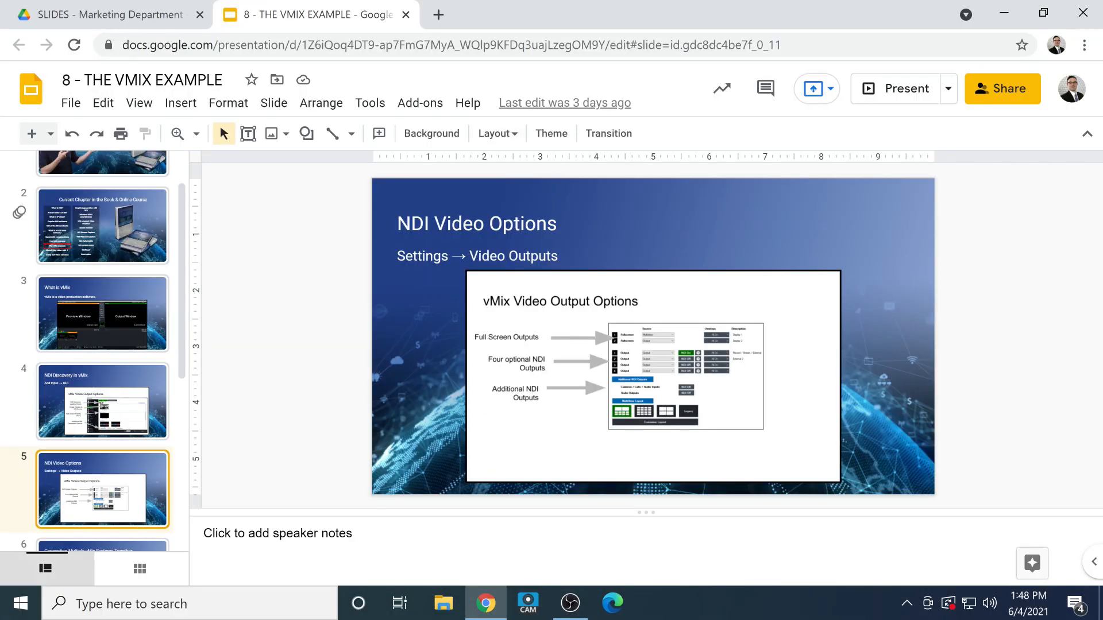
# Search the Start menu for Studio Monitor and launch NDI Studio Monitor.
pyautogui.click(19, 602)
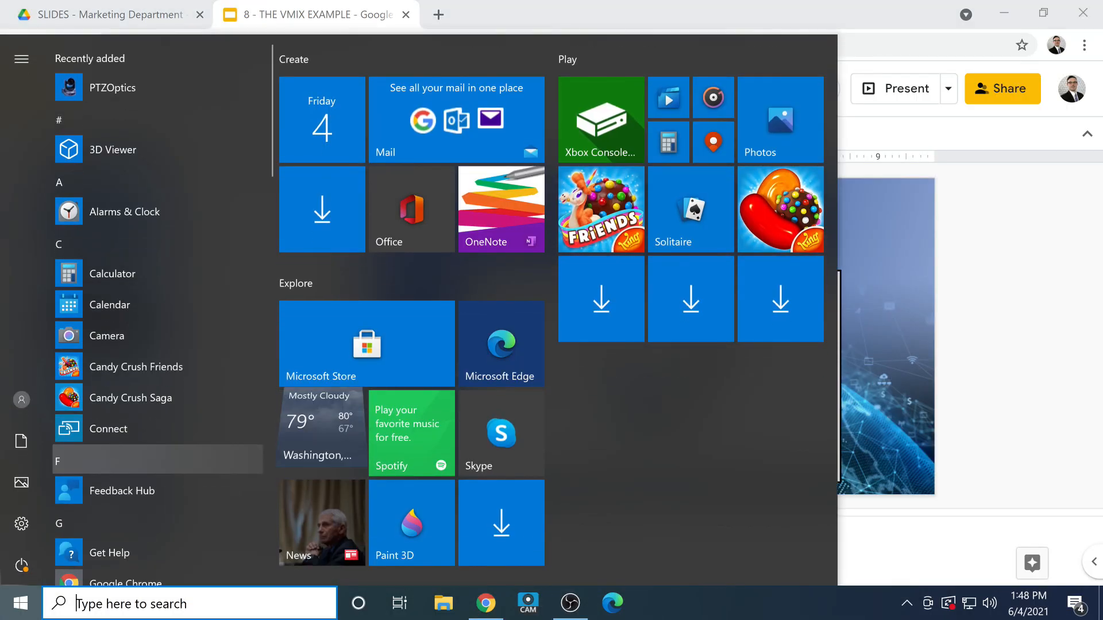
pyautogui.write('srtu')
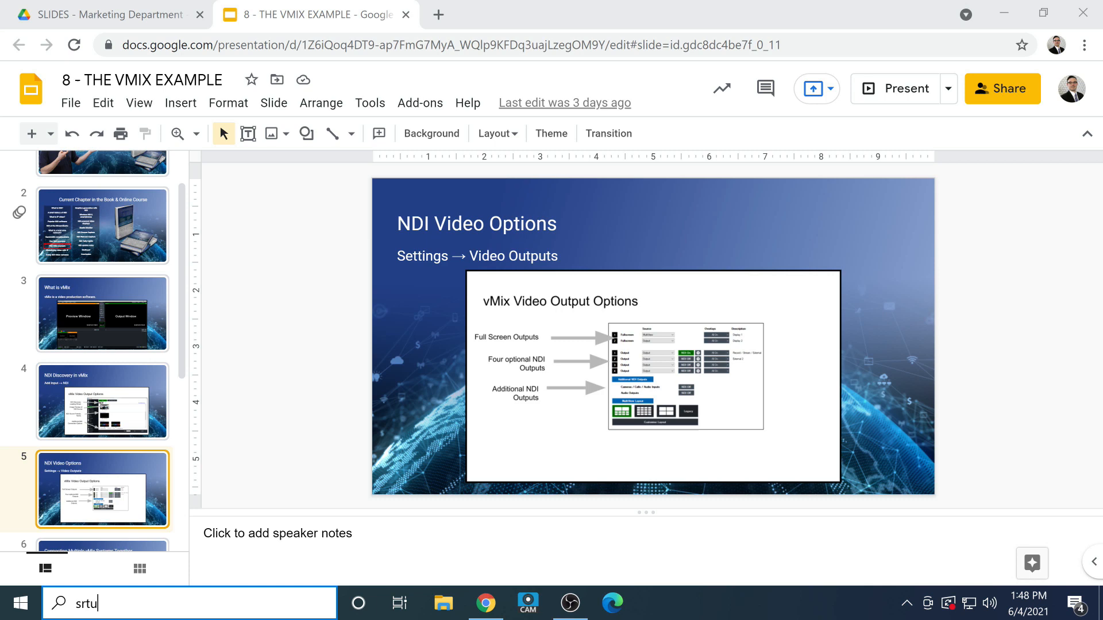
pyautogui.write('studio Monitor')
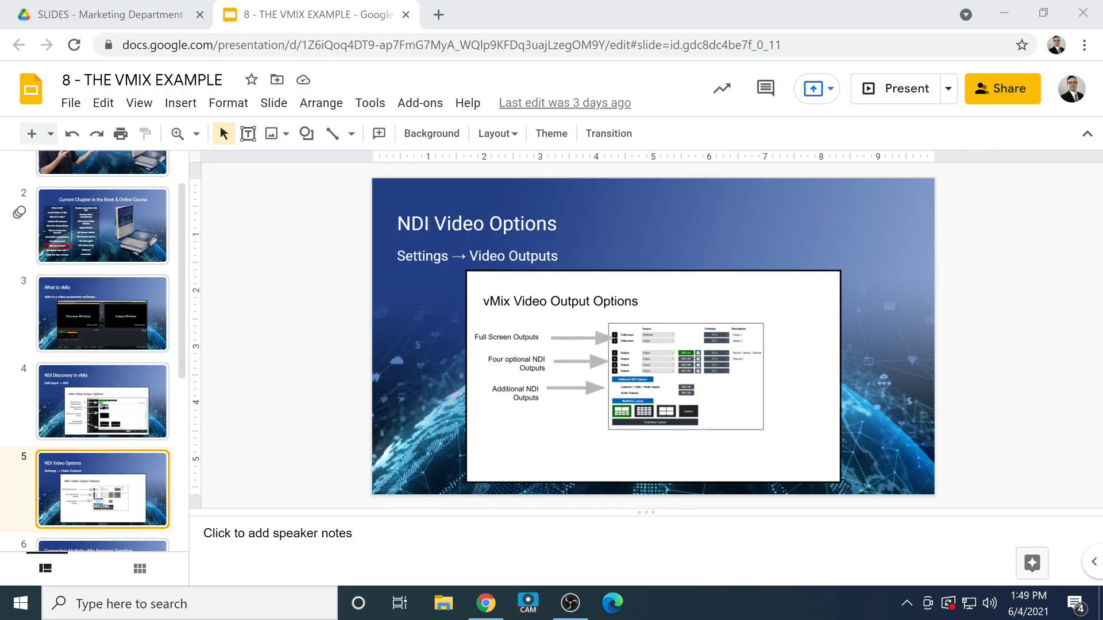
pyautogui.click(654, 602)
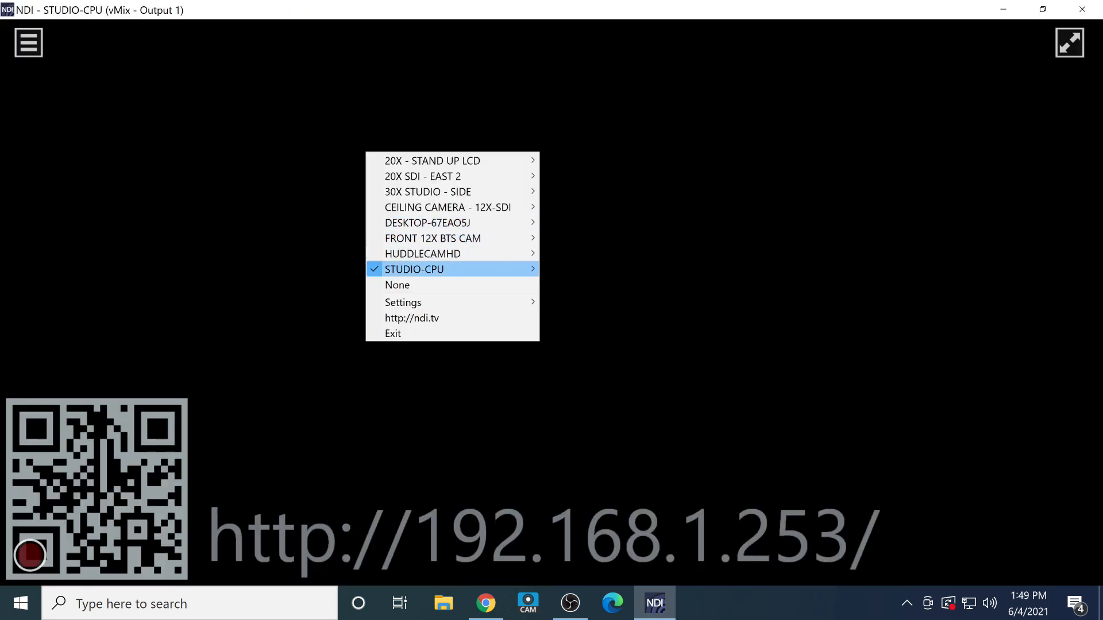
pyautogui.moveTo(415, 269)
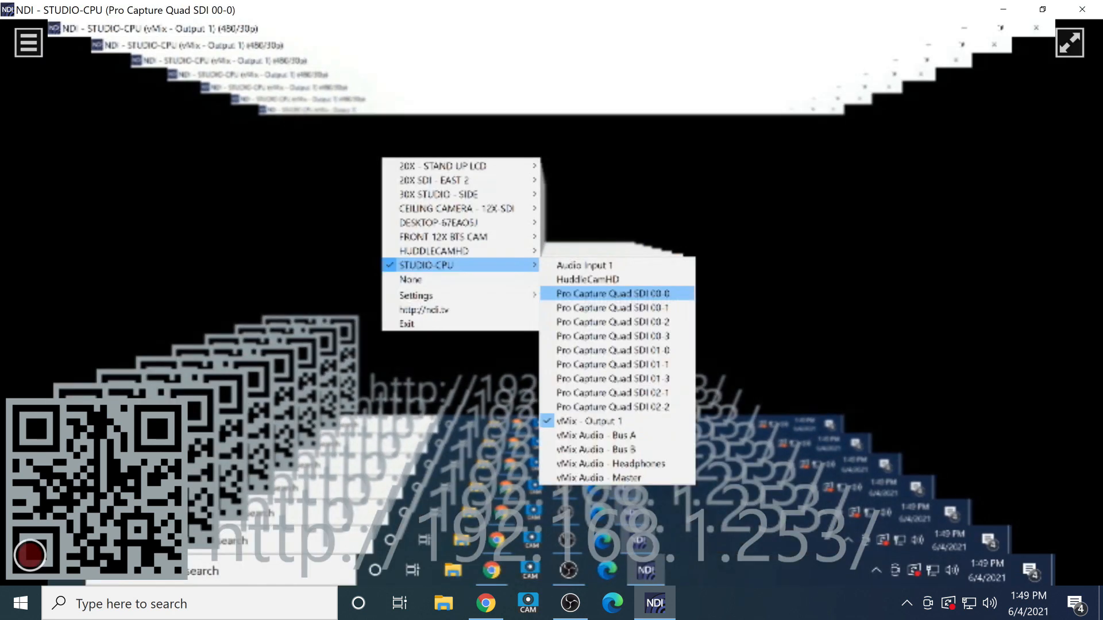
# Preview STUDIO-CPU Pro Capture Quad SDI feeds 00-3, 01-0, 01-1, 01-3 and 02-1.
pyautogui.click(611, 293)
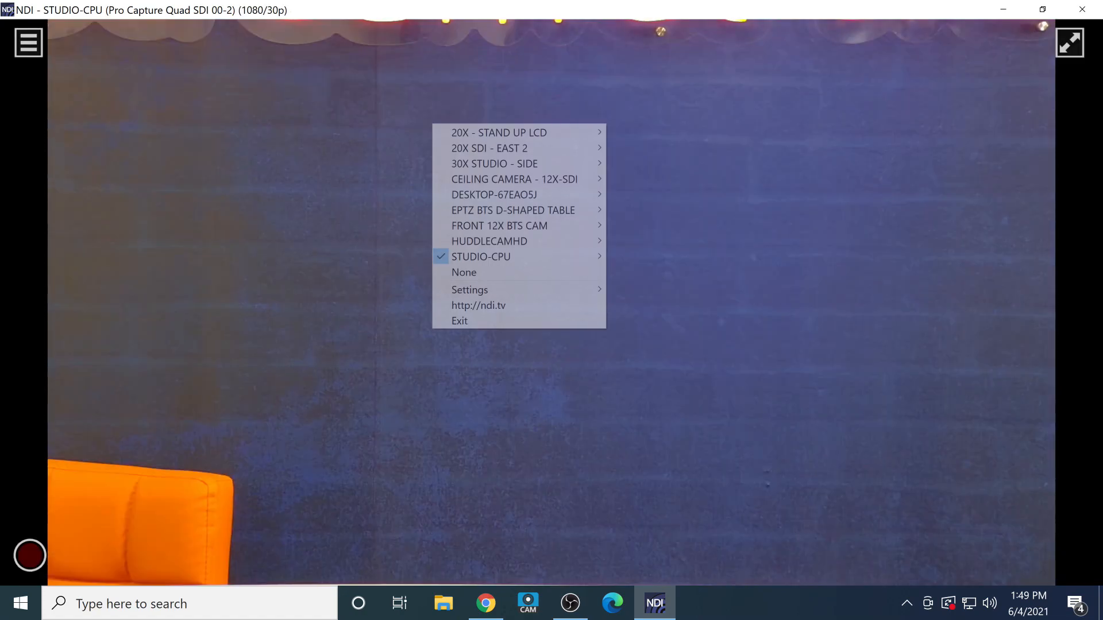
pyautogui.moveTo(481, 256)
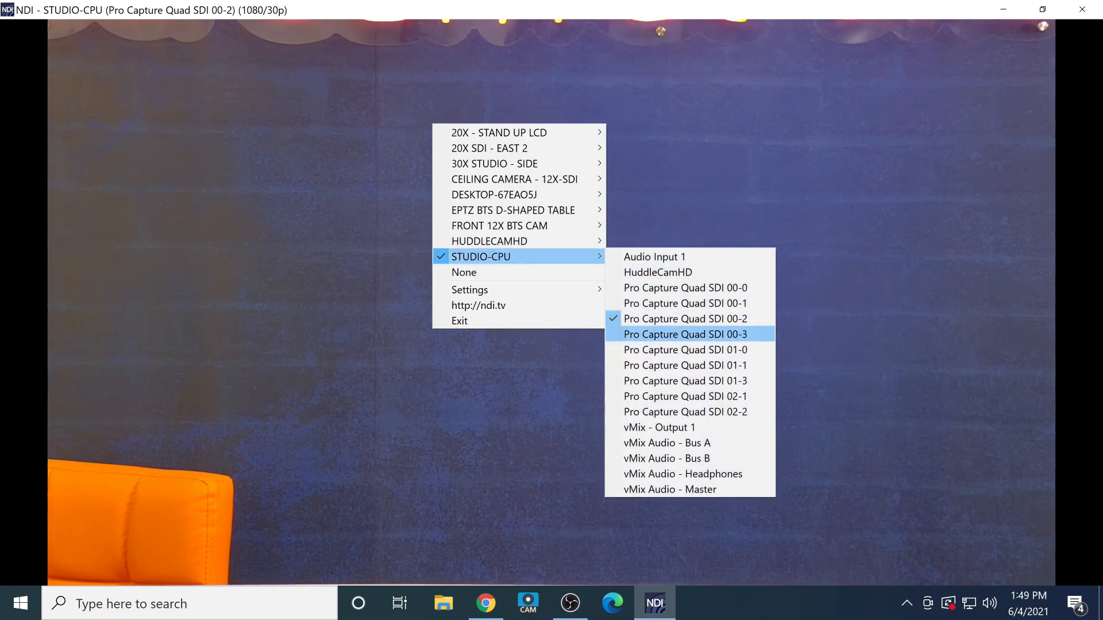
pyautogui.click(684, 334)
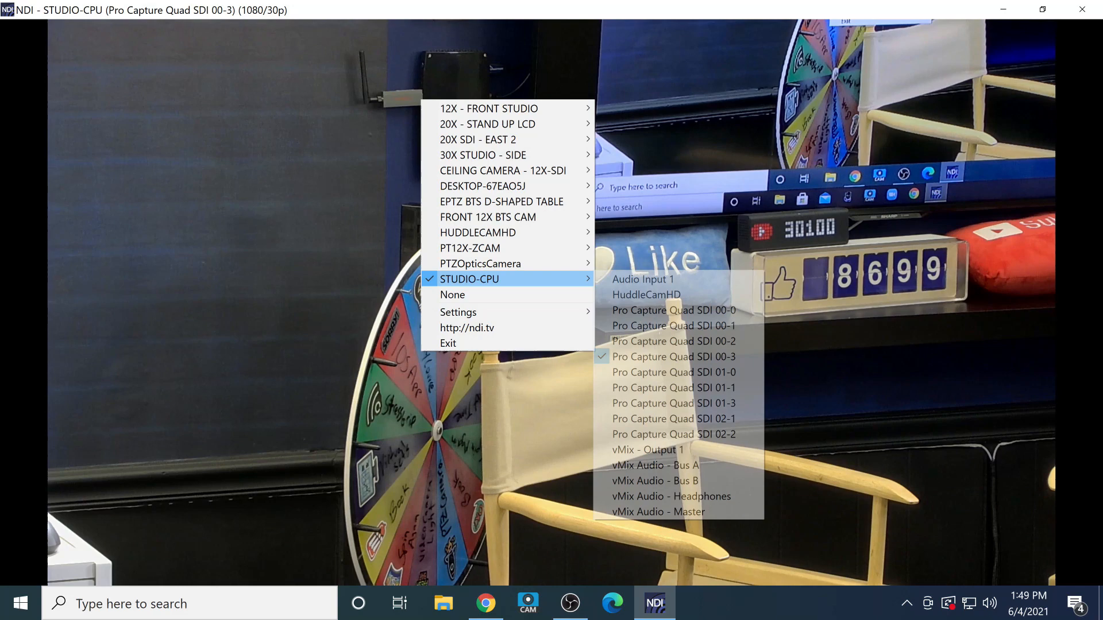
pyautogui.click(672, 372)
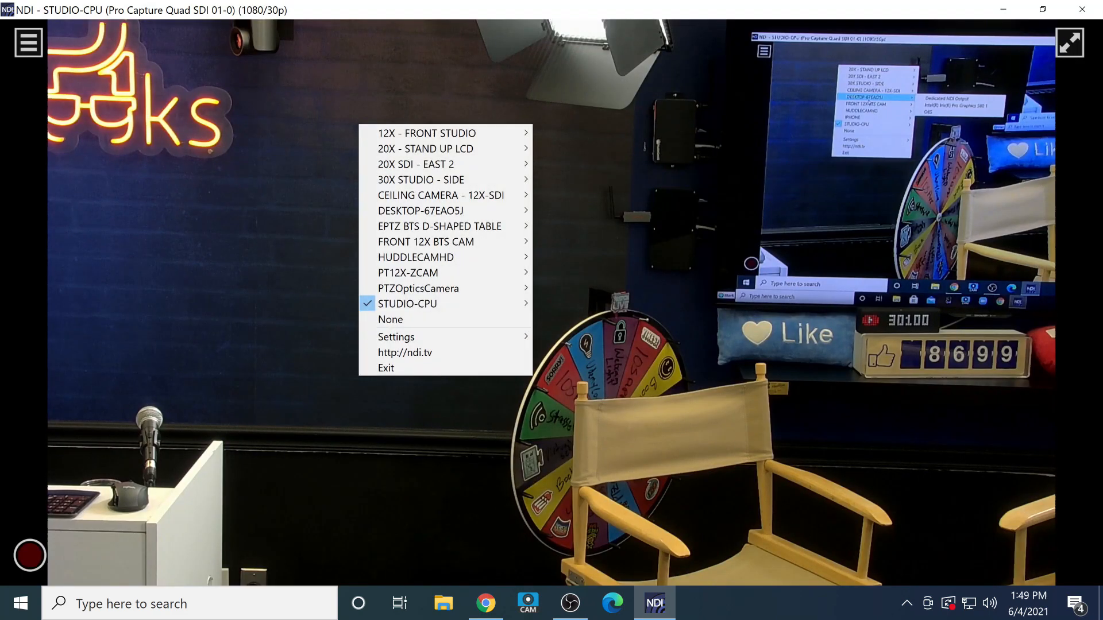
pyautogui.moveTo(407, 303)
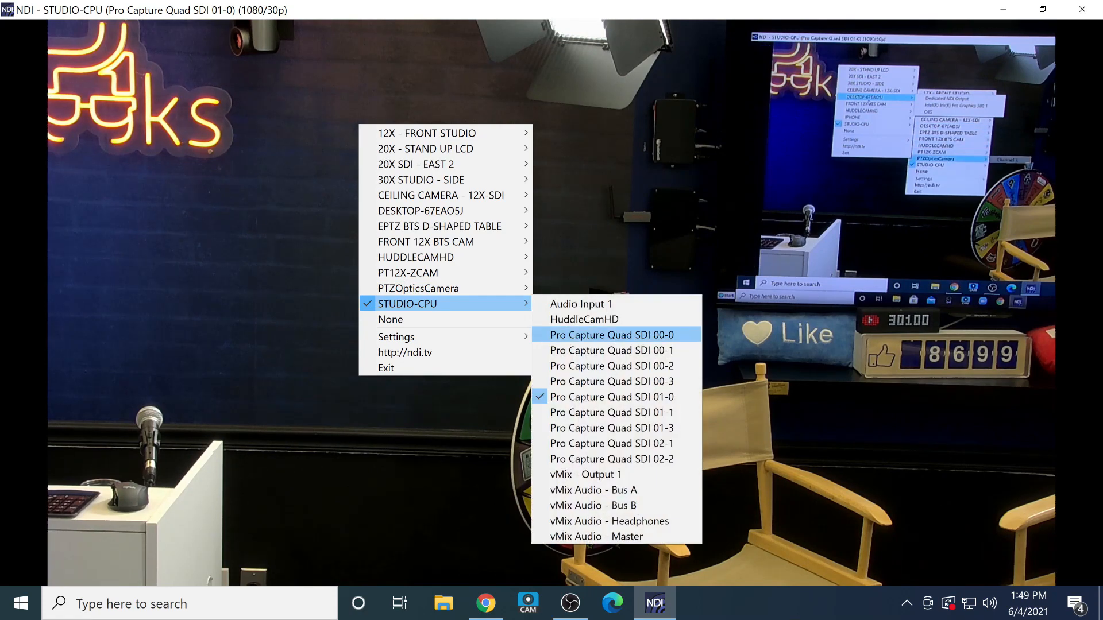
pyautogui.click(611, 412)
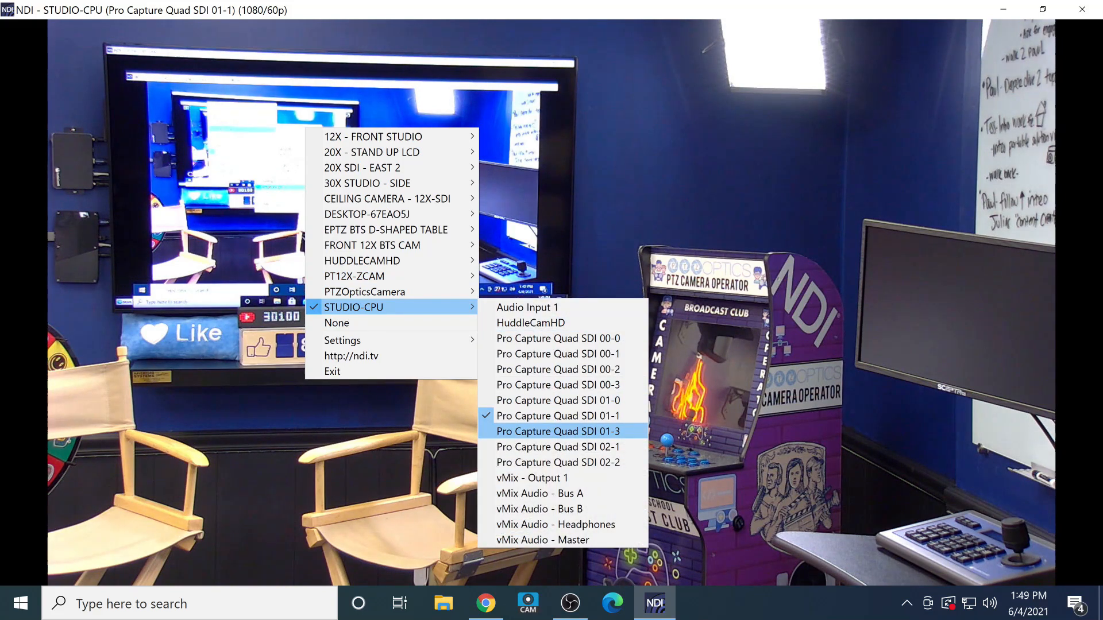
pyautogui.click(557, 431)
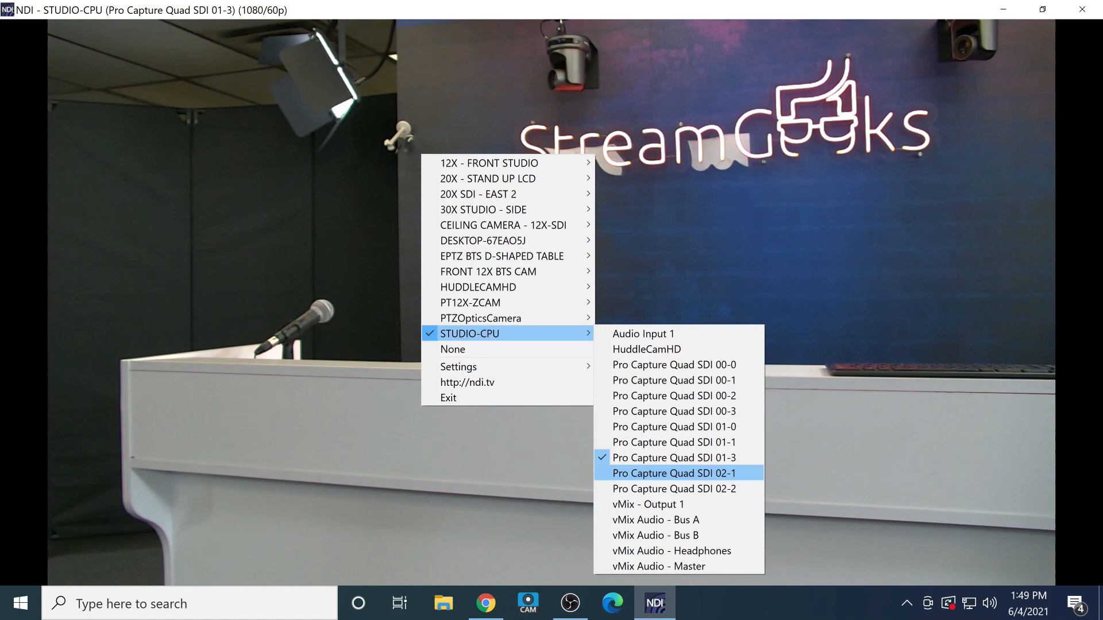
pyautogui.click(674, 474)
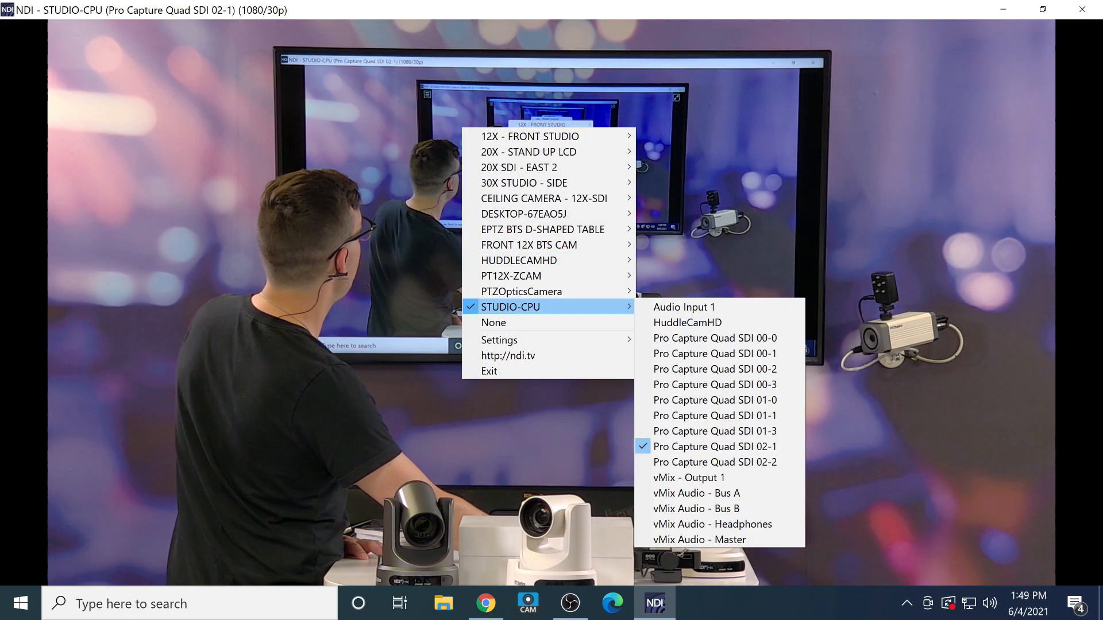
pyautogui.click(687, 477)
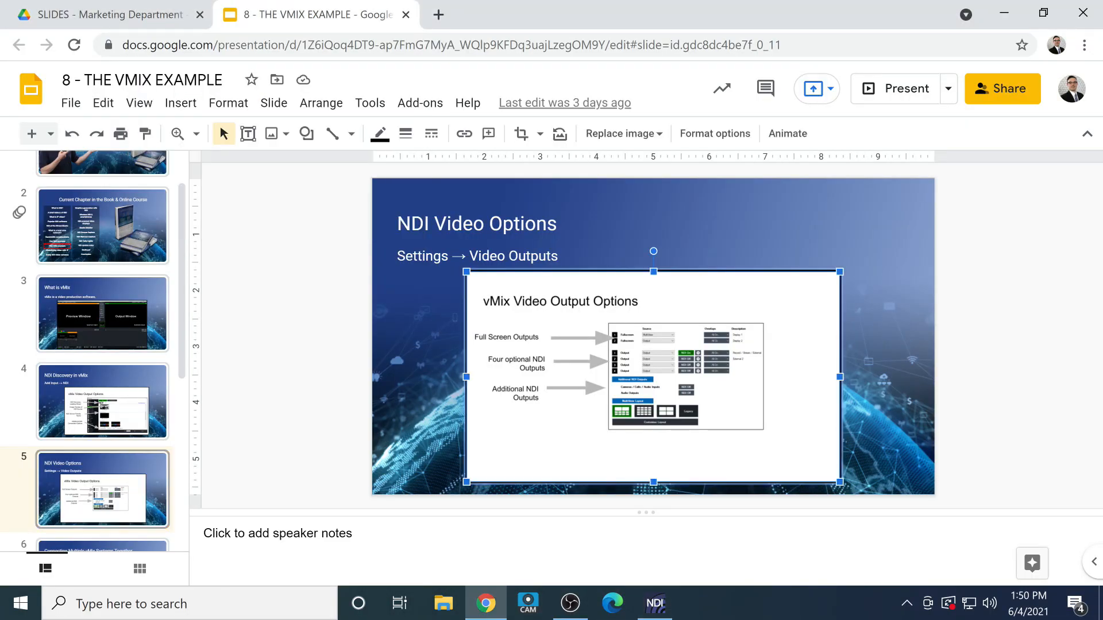
# Present the NDI Video Options slide, then exit with Escape.
pyautogui.click(896, 89)
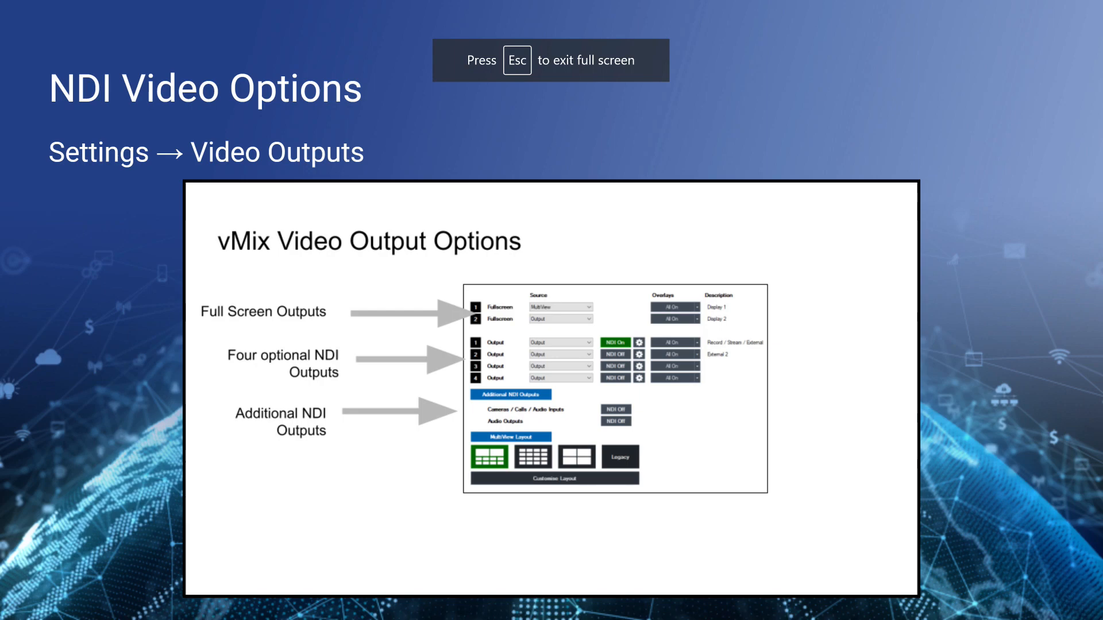
pyautogui.press('Escape')
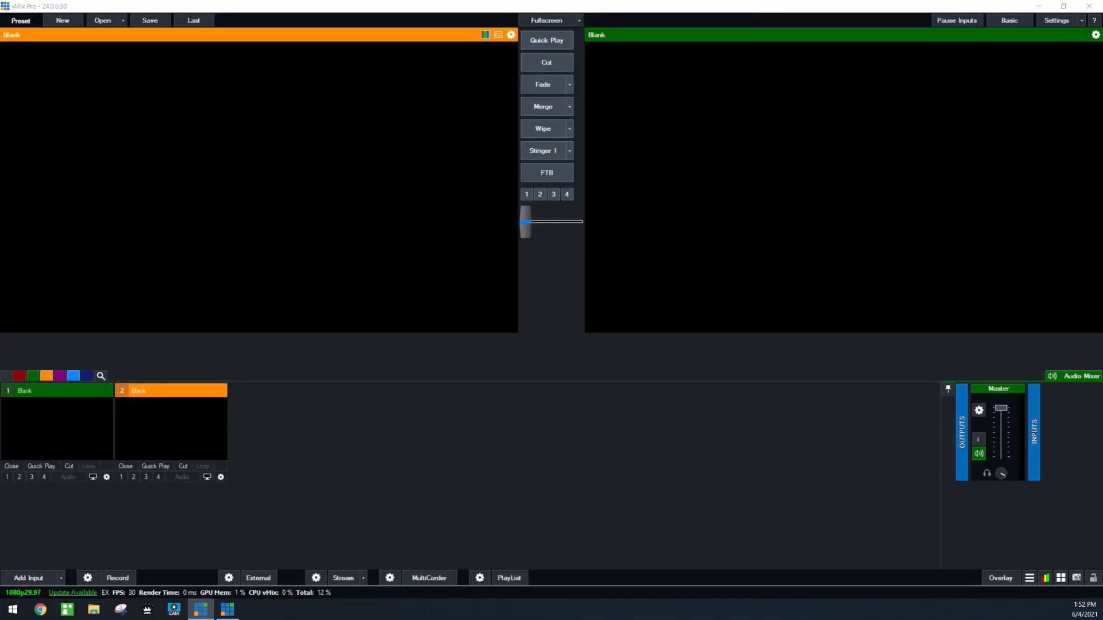
# Add NDI source 20X - STAND UP LCD (Chan1, 192.168.1.63) as a new input.
pyautogui.click(29, 577)
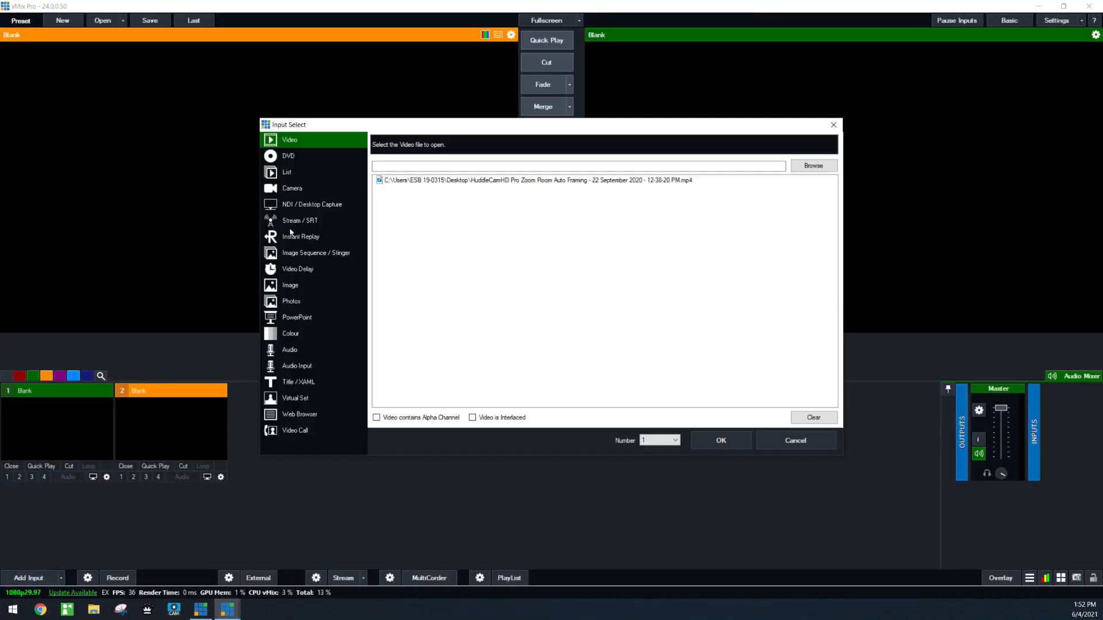
pyautogui.click(311, 204)
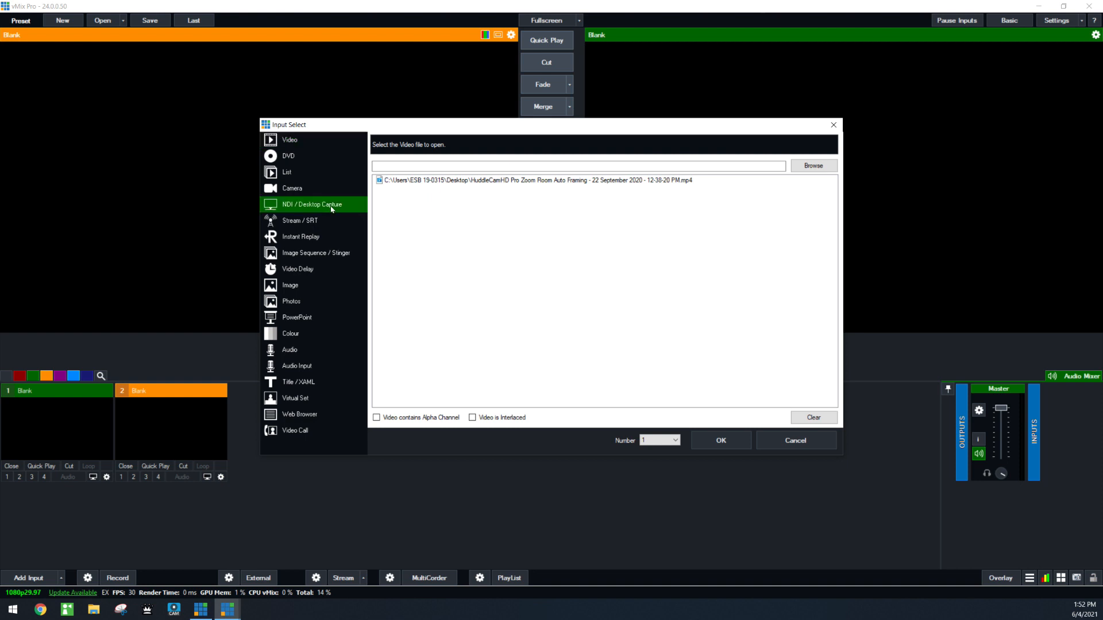
pyautogui.click(410, 143)
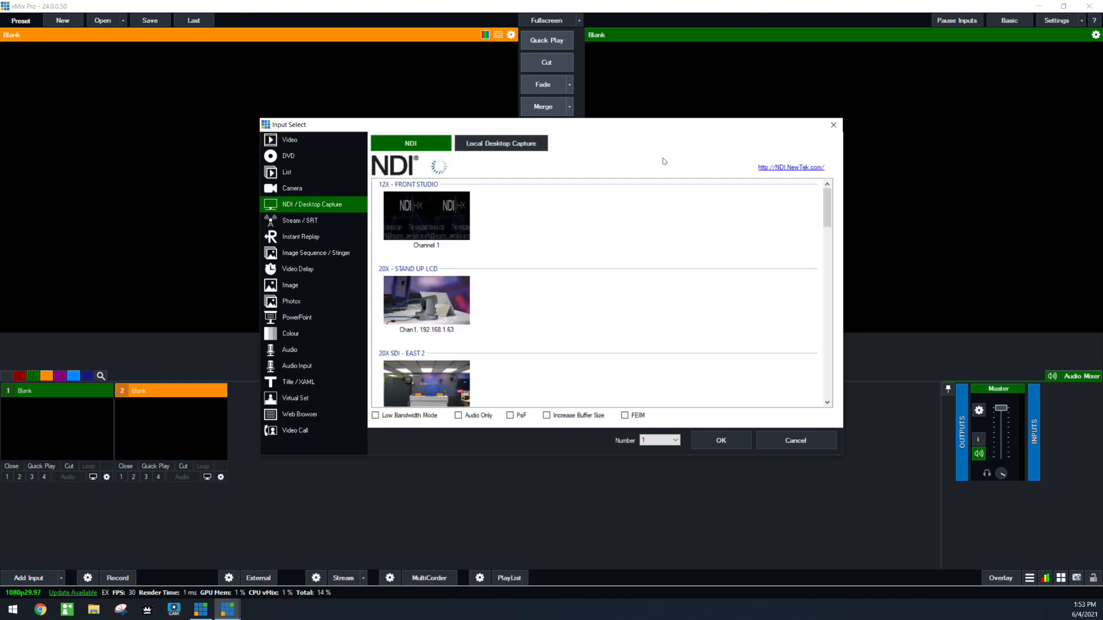
pyautogui.moveTo(668, 159)
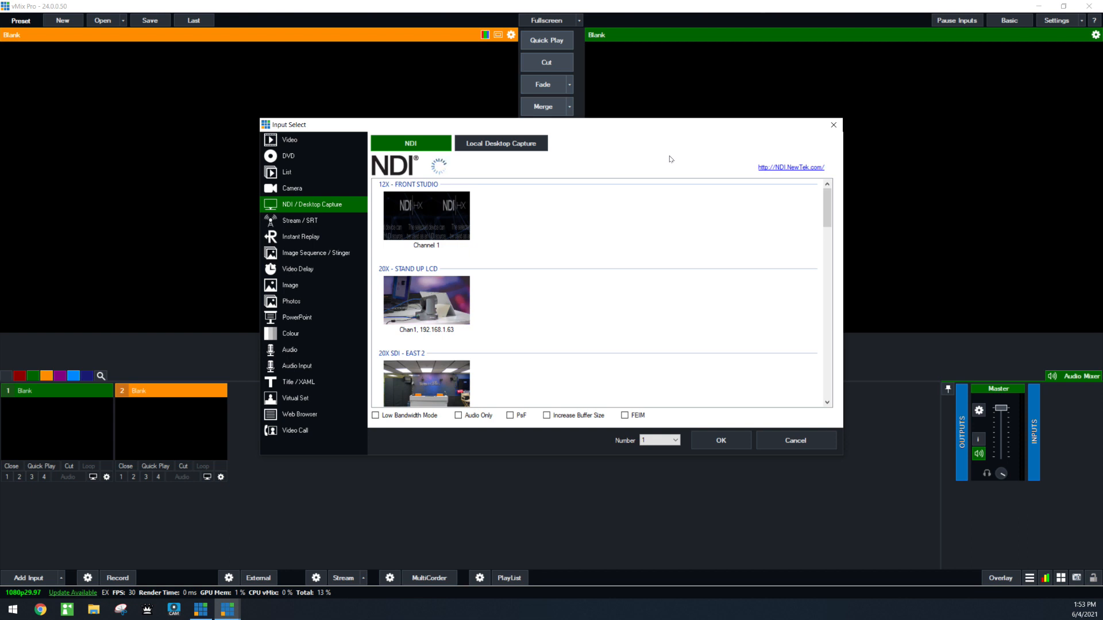
pyautogui.moveTo(629, 194)
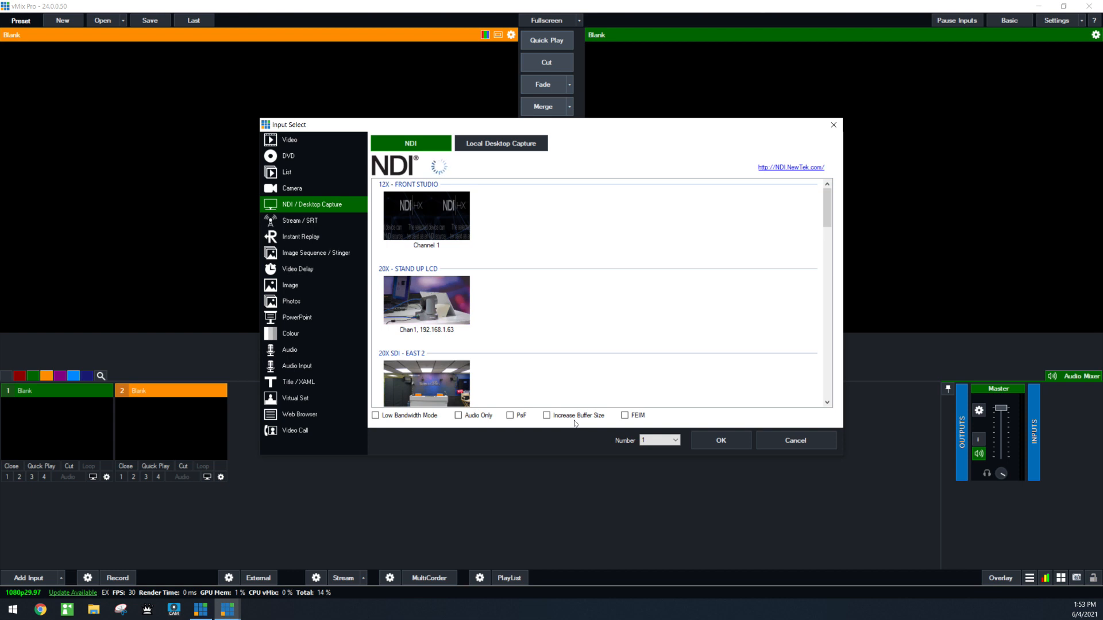
pyautogui.click(425, 299)
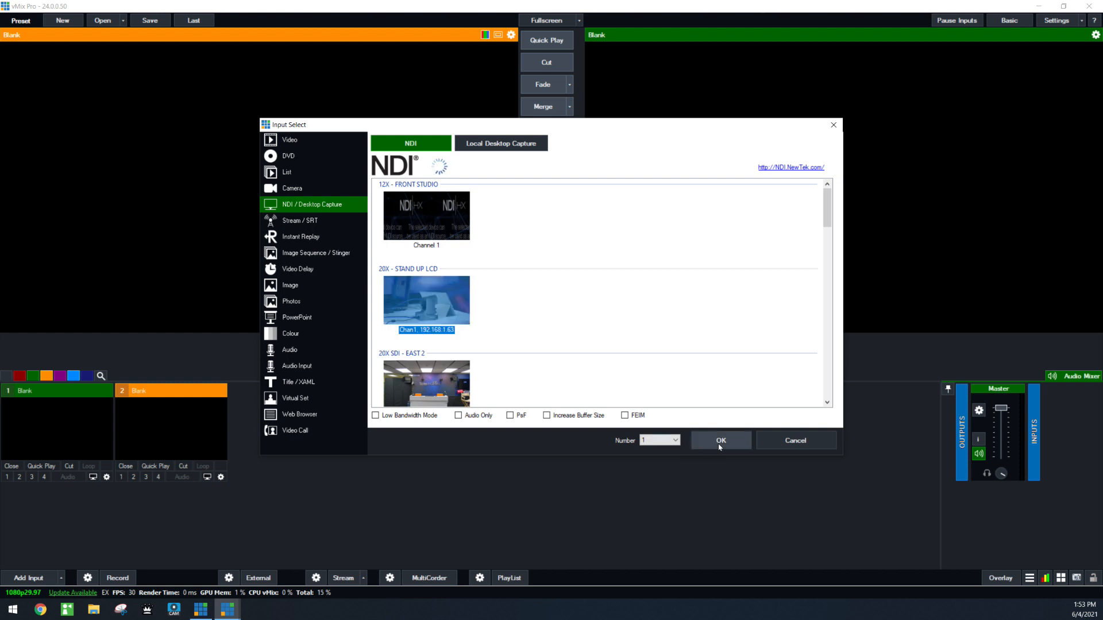
pyautogui.click(720, 440)
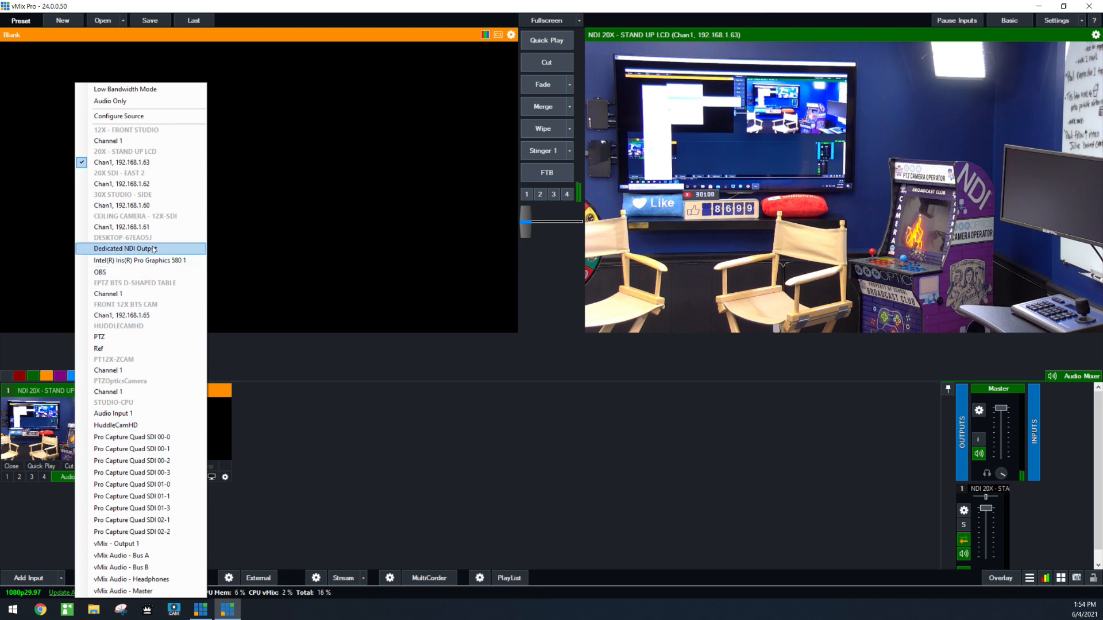
pyautogui.moveTo(121, 184)
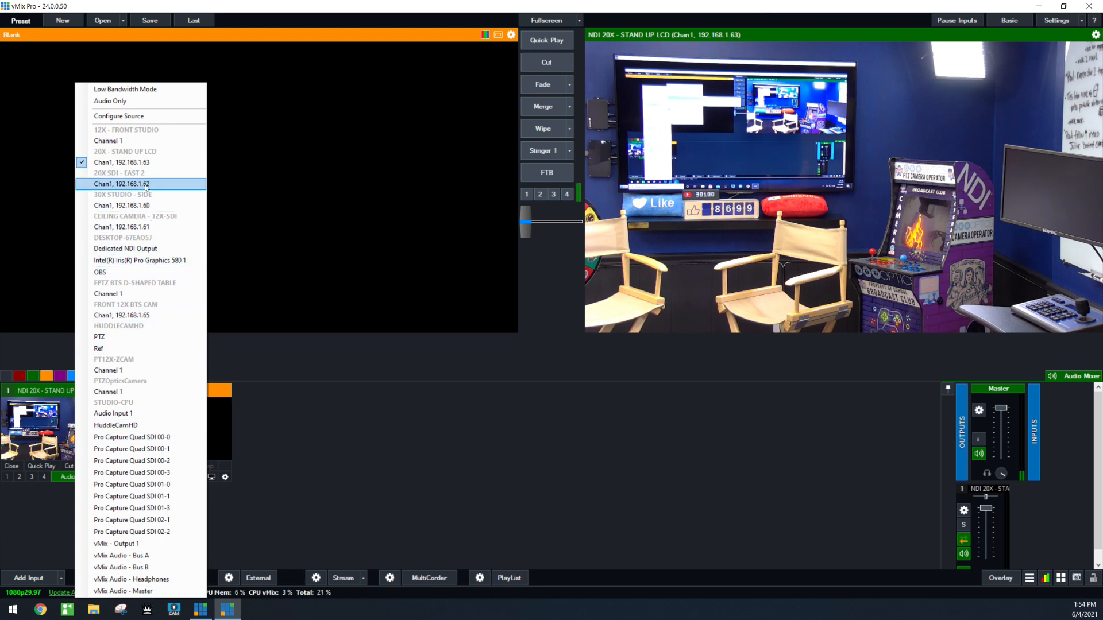
# Change the input's NDI source to 20X SDI - EAST 2, then 30X STUDIO - SIDE.
pyautogui.click(122, 184)
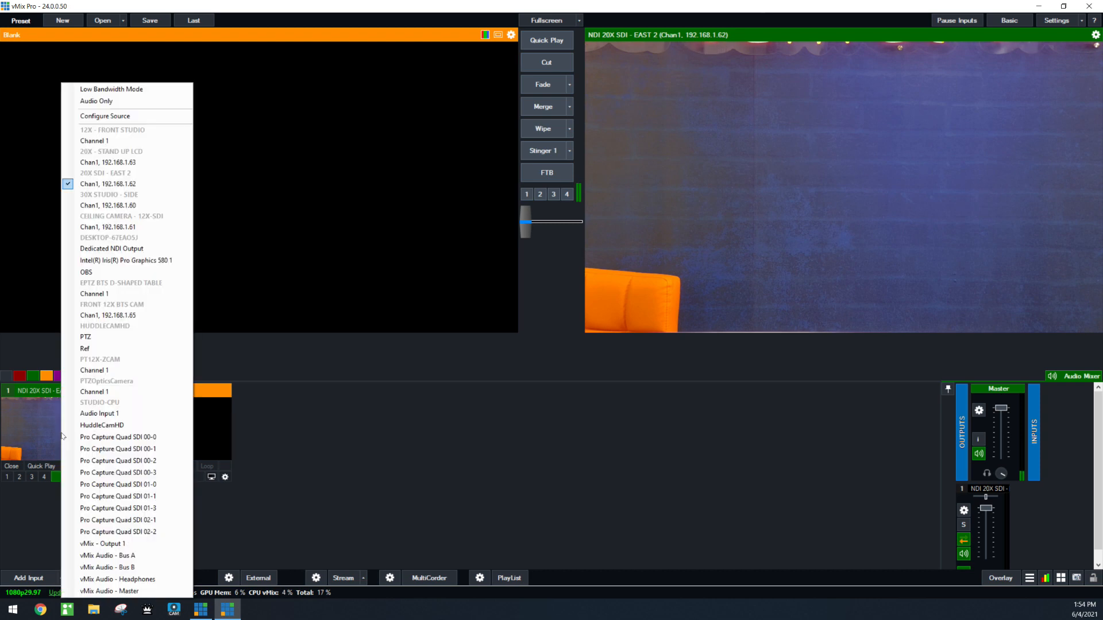
pyautogui.click(107, 204)
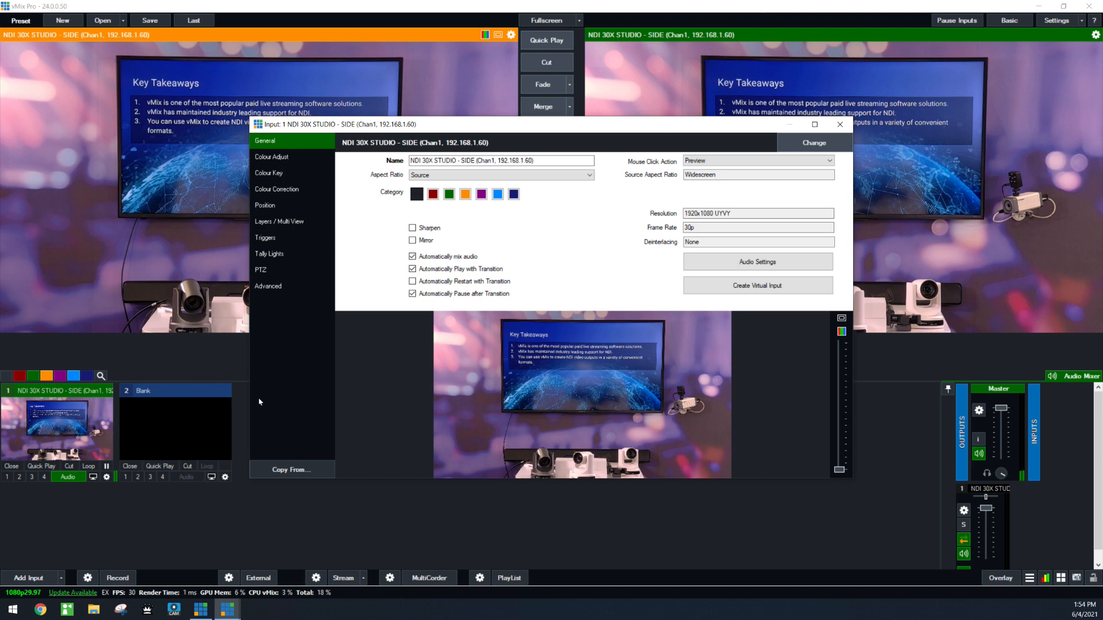
pyautogui.moveTo(275, 385)
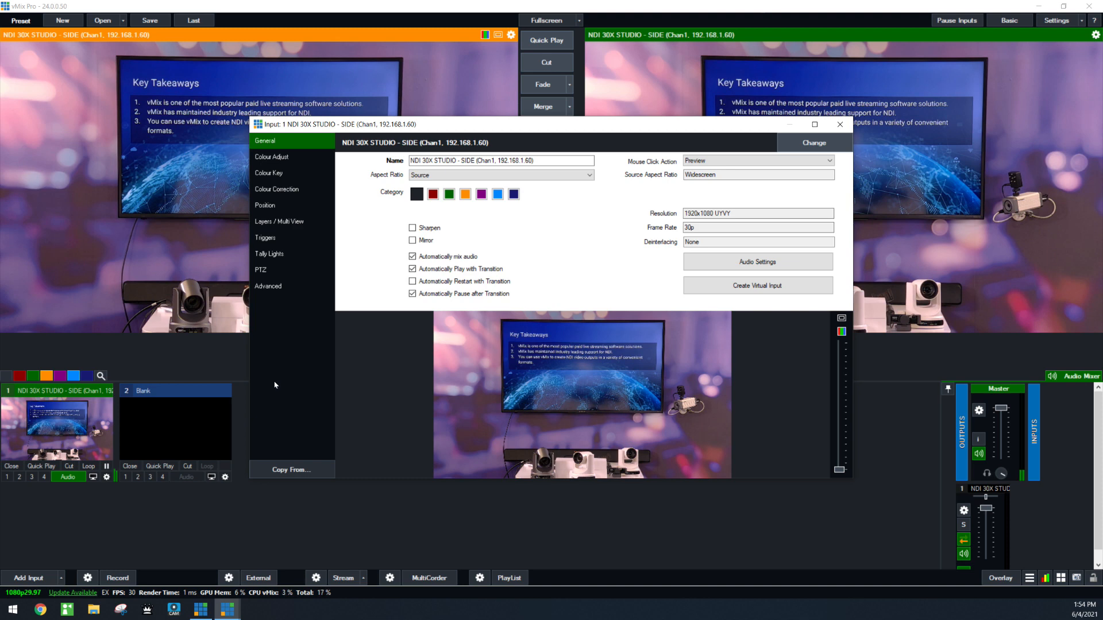
pyautogui.moveTo(277, 358)
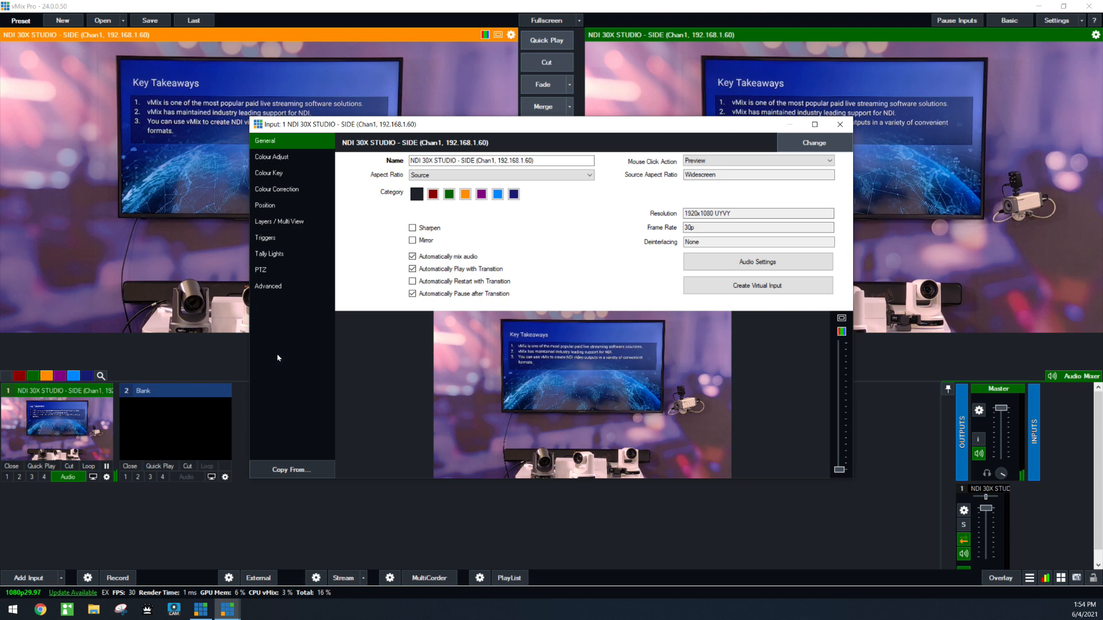
# Set the PTZ device type to PTZ Optics VISCA UDP and connect to the camera.
pyautogui.click(266, 270)
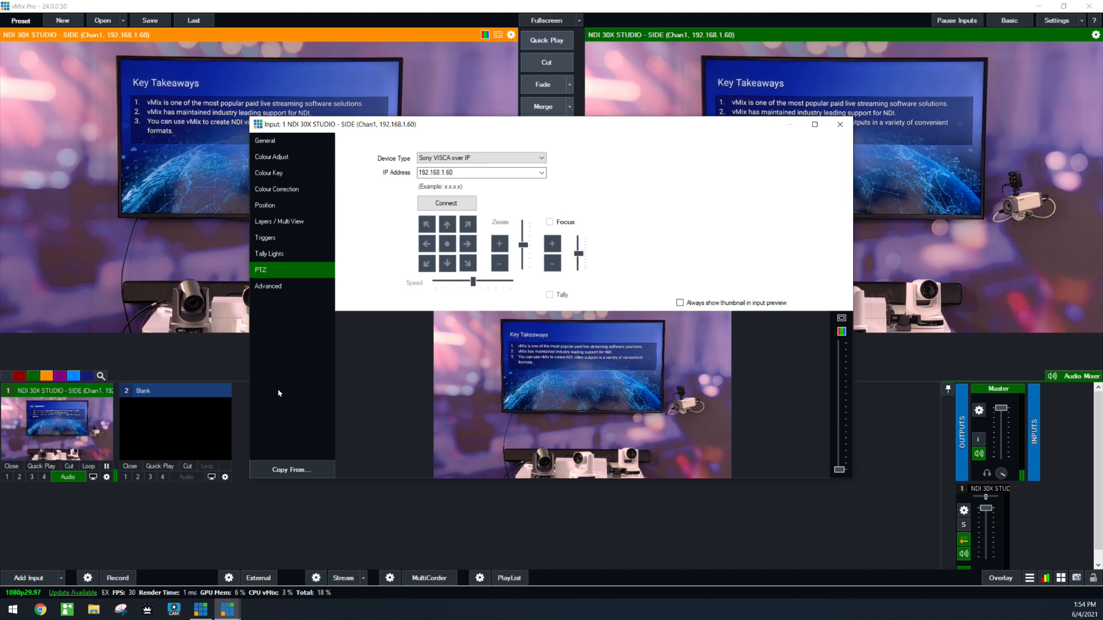
pyautogui.moveTo(520, 186)
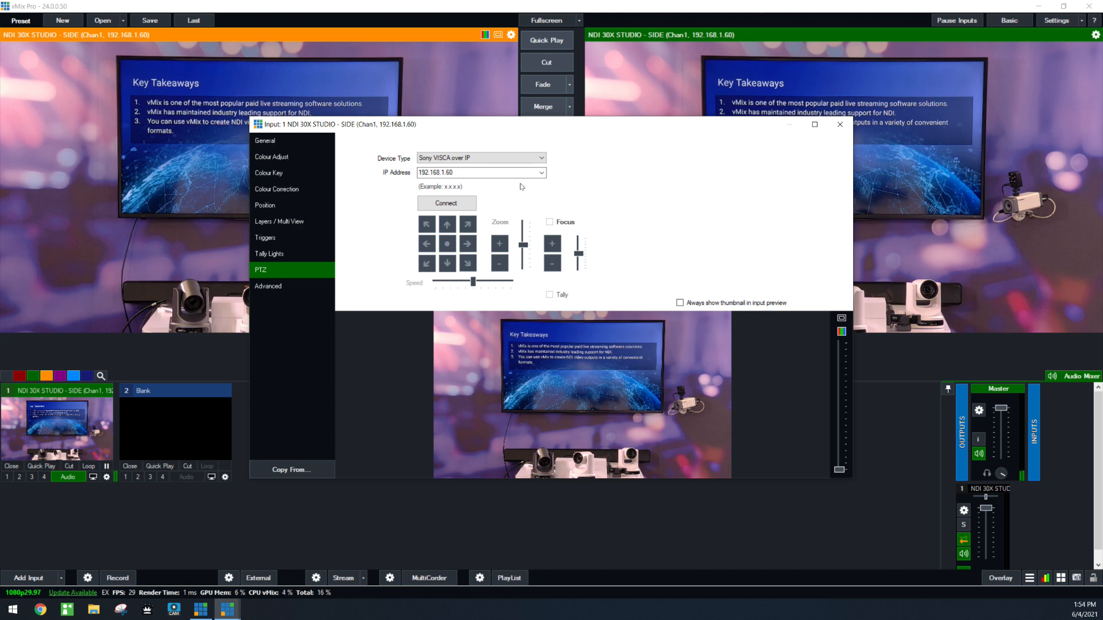
pyautogui.click(482, 172)
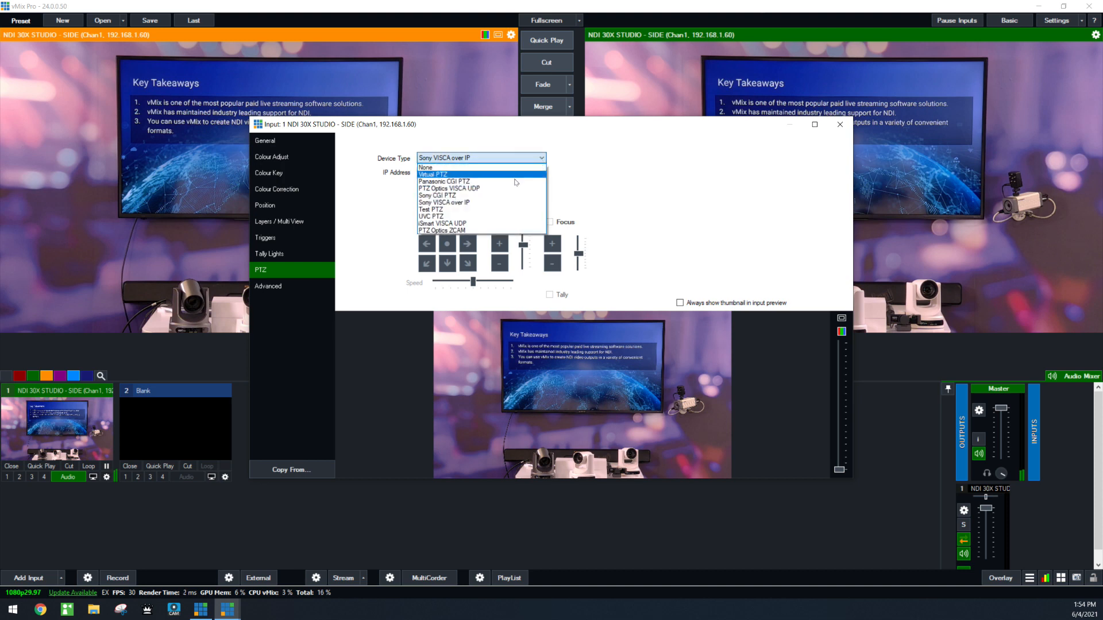
pyautogui.click(449, 188)
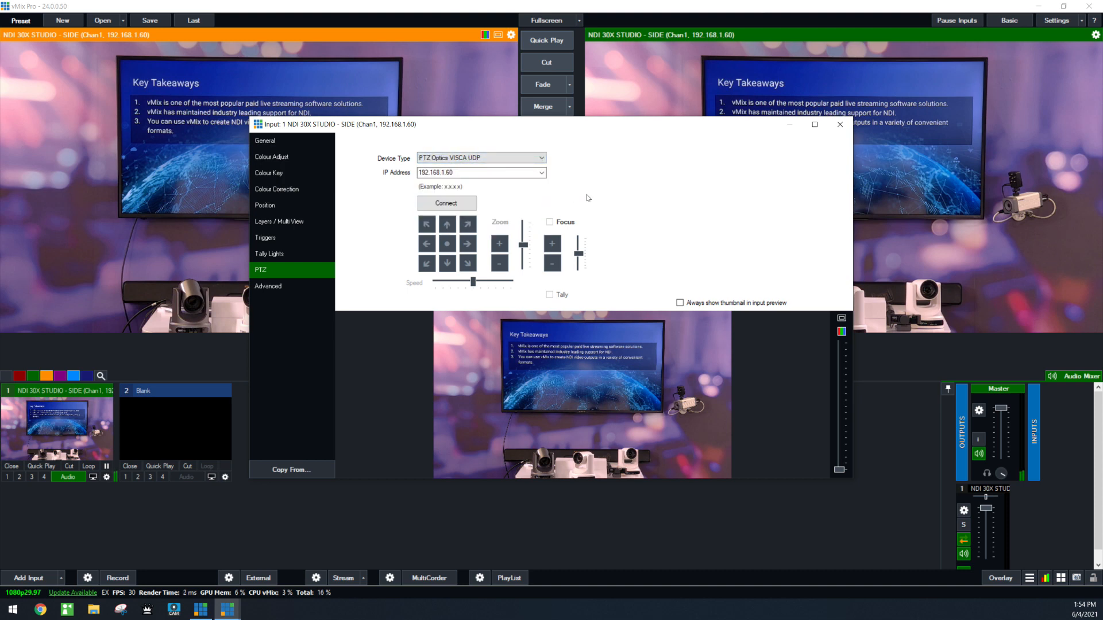
pyautogui.click(446, 203)
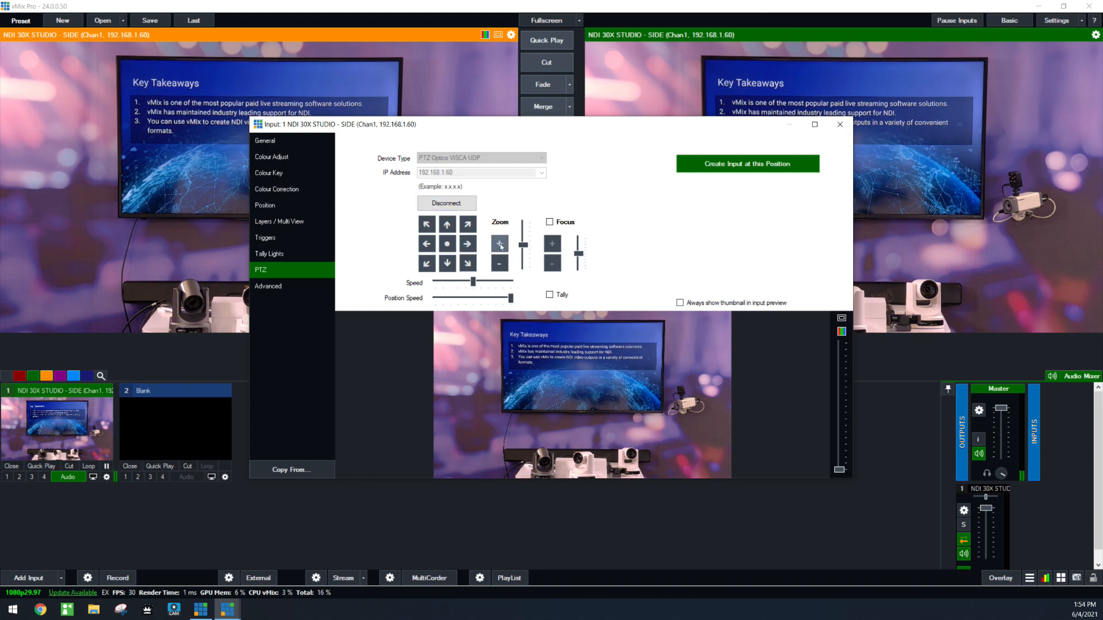
# Zoom the SIDE camera in and tilt it down, then close the input settings.
pyautogui.click(467, 244)
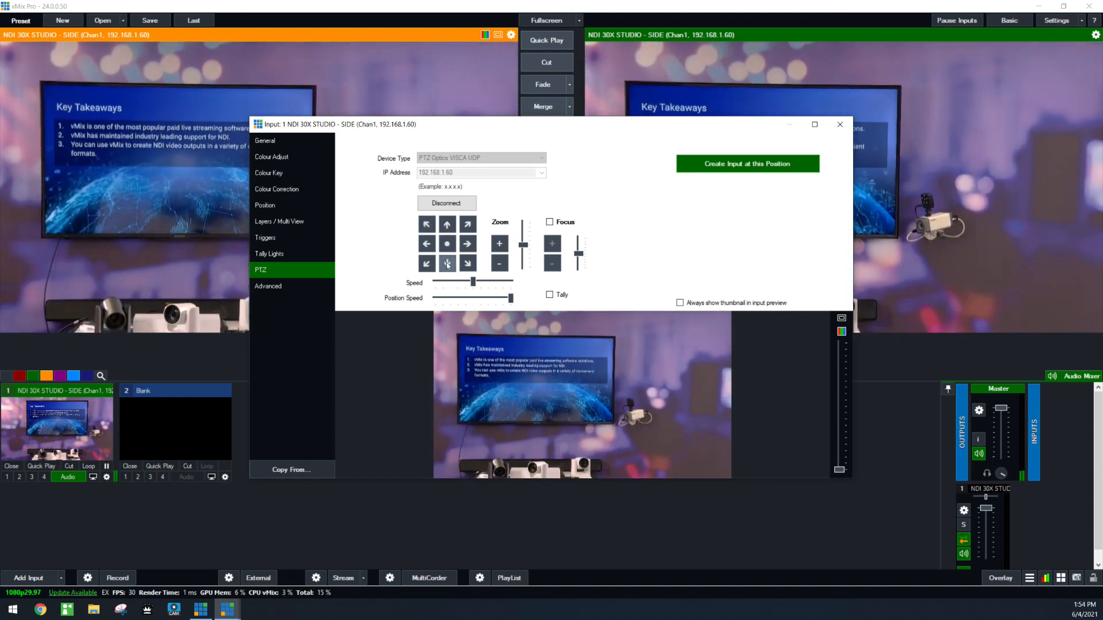
pyautogui.click(447, 243)
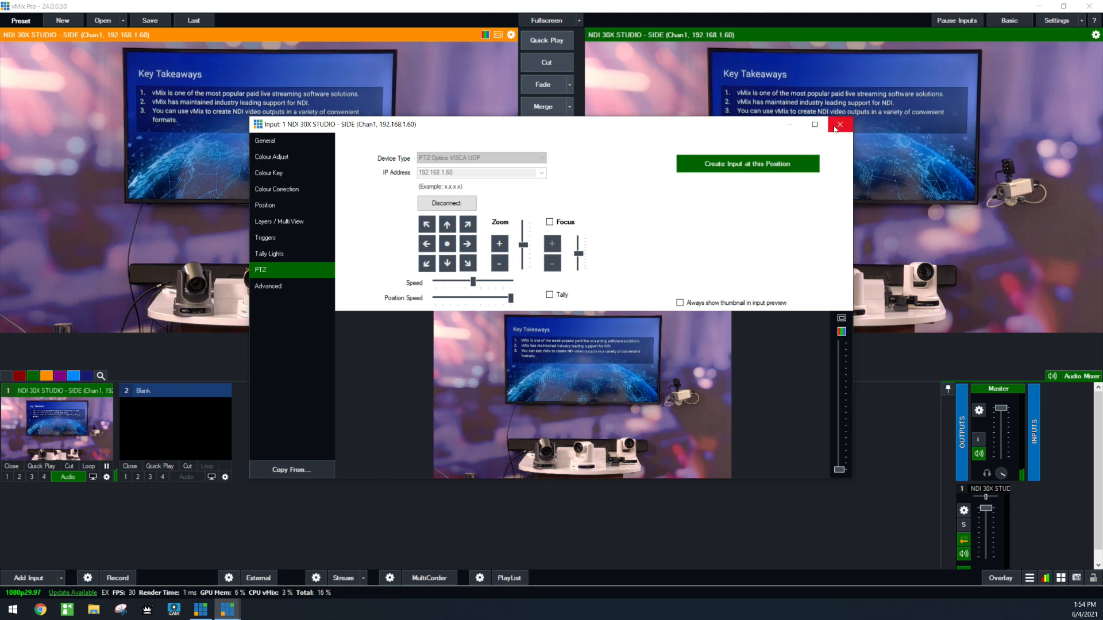
pyautogui.click(840, 125)
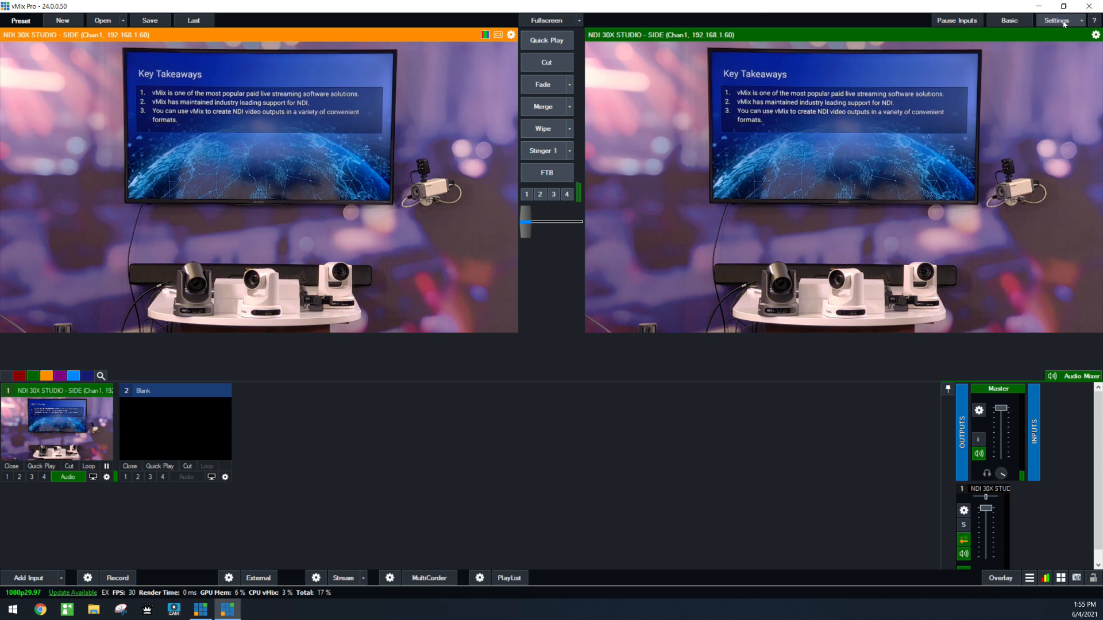
# Turn on NDI for Output 1 in Settings > Outputs / NDI / SRT and check its settings.
pyautogui.click(1055, 20)
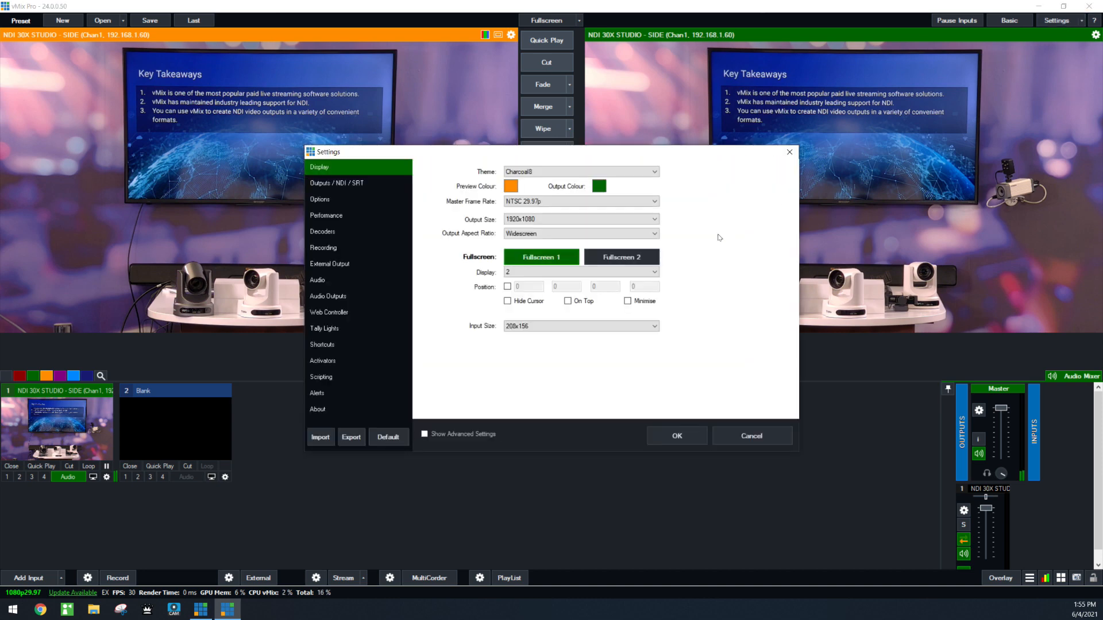
pyautogui.click(336, 183)
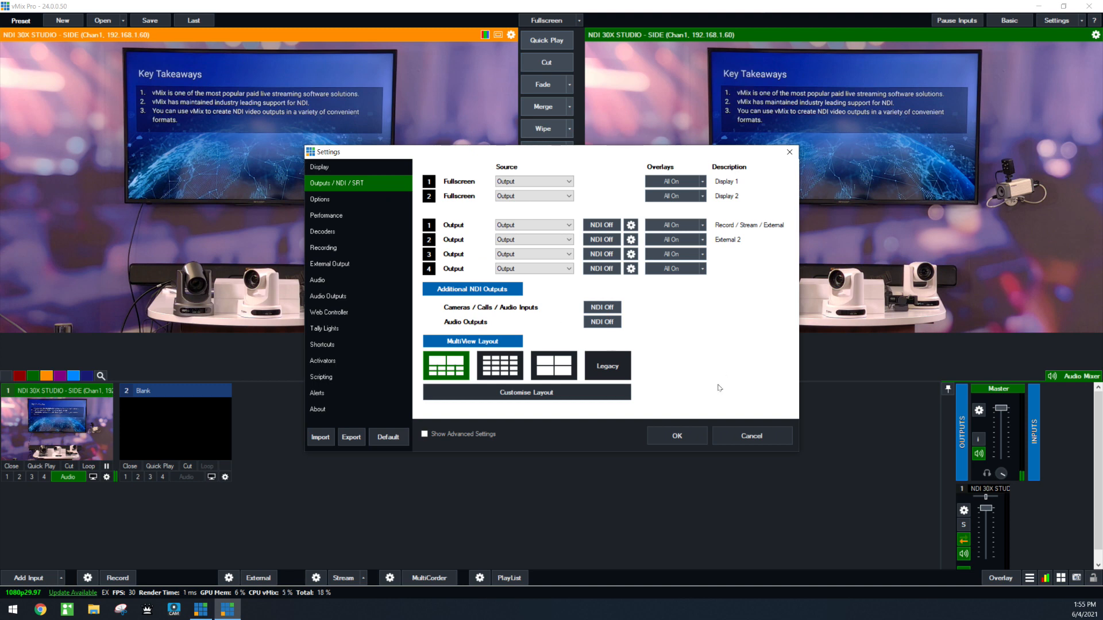
pyautogui.moveTo(726, 370)
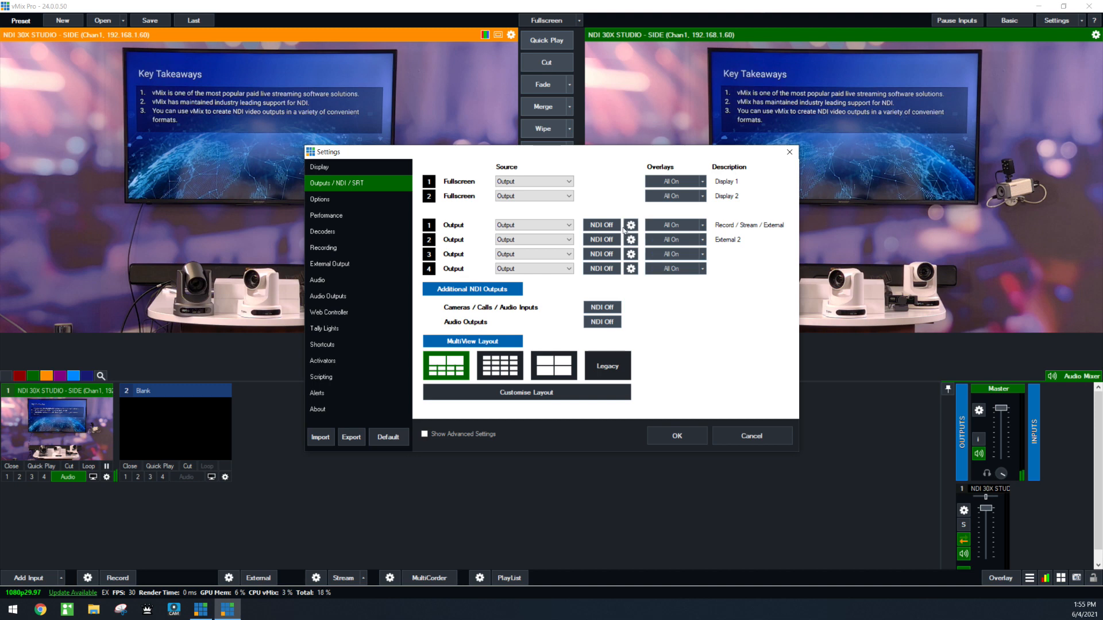
pyautogui.click(601, 225)
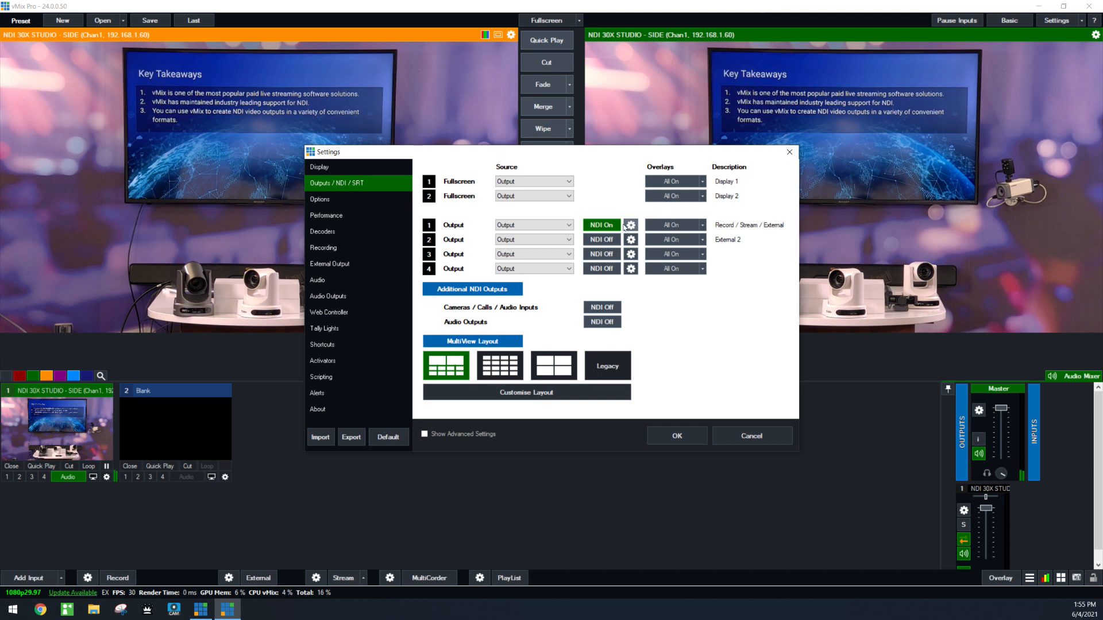
pyautogui.click(630, 225)
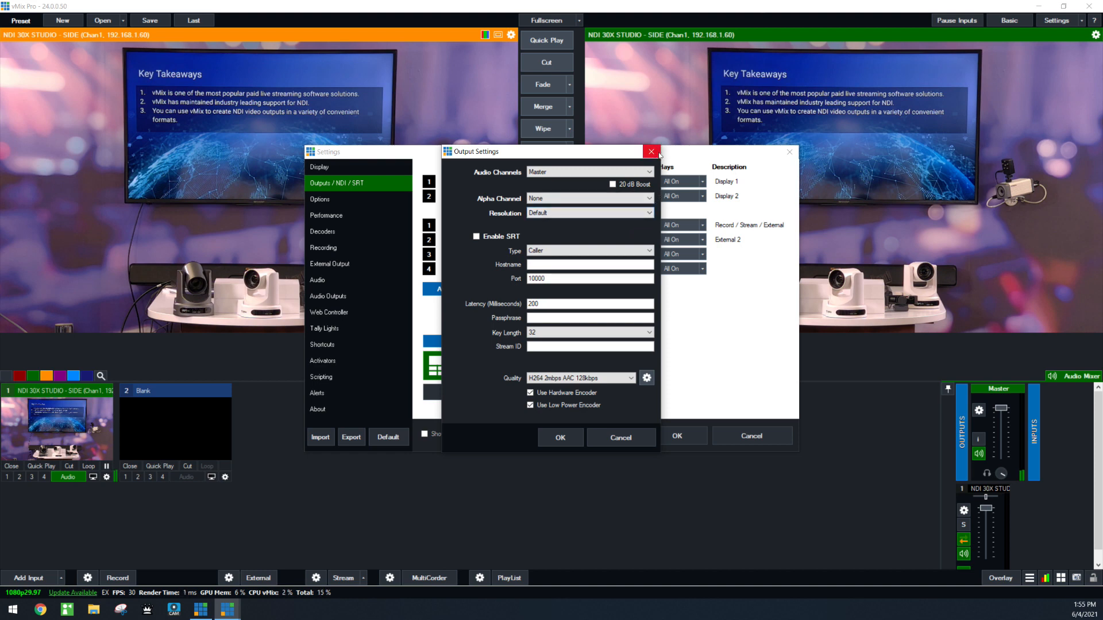
pyautogui.click(649, 151)
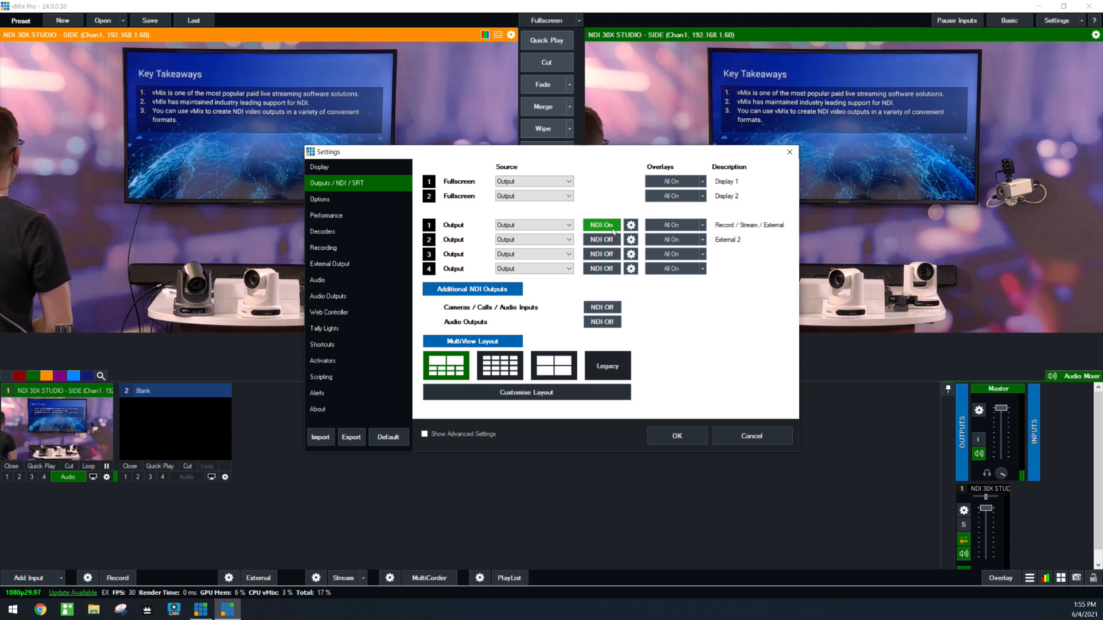